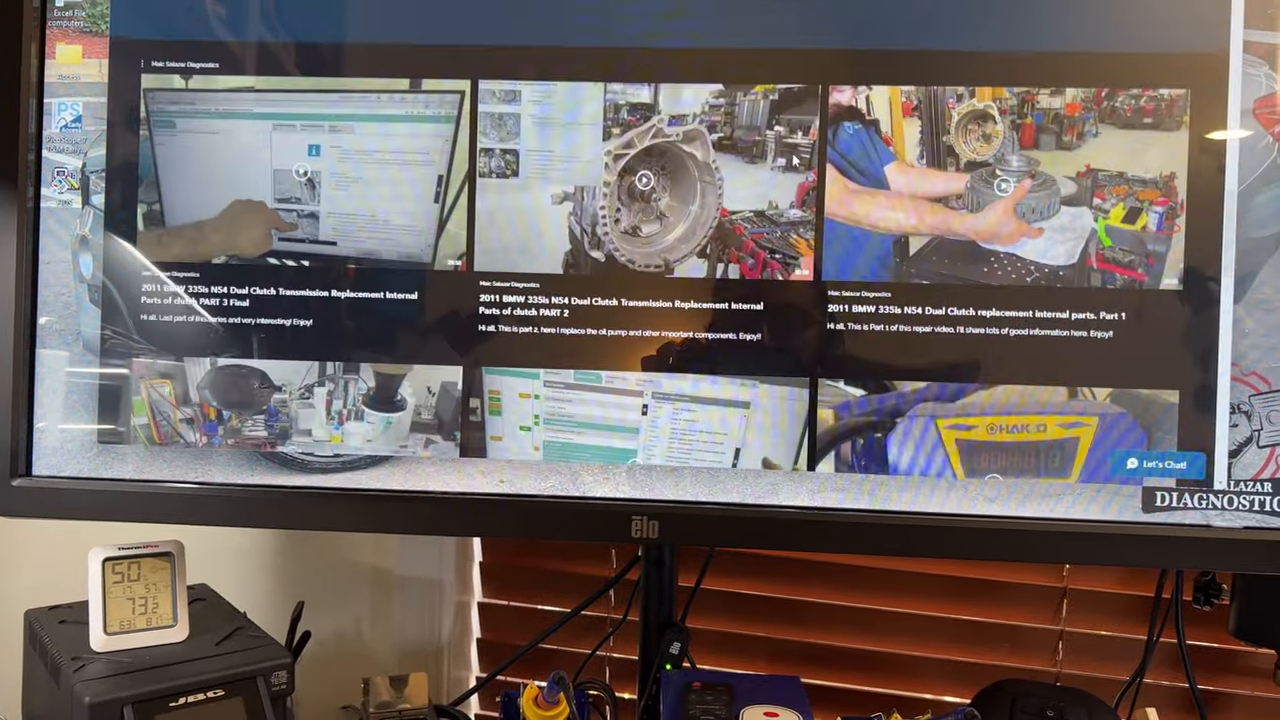
# Scroll the Lazar Diagnostics page past the repair videos to the Contact Us form and map.
pyautogui.scroll(-3)
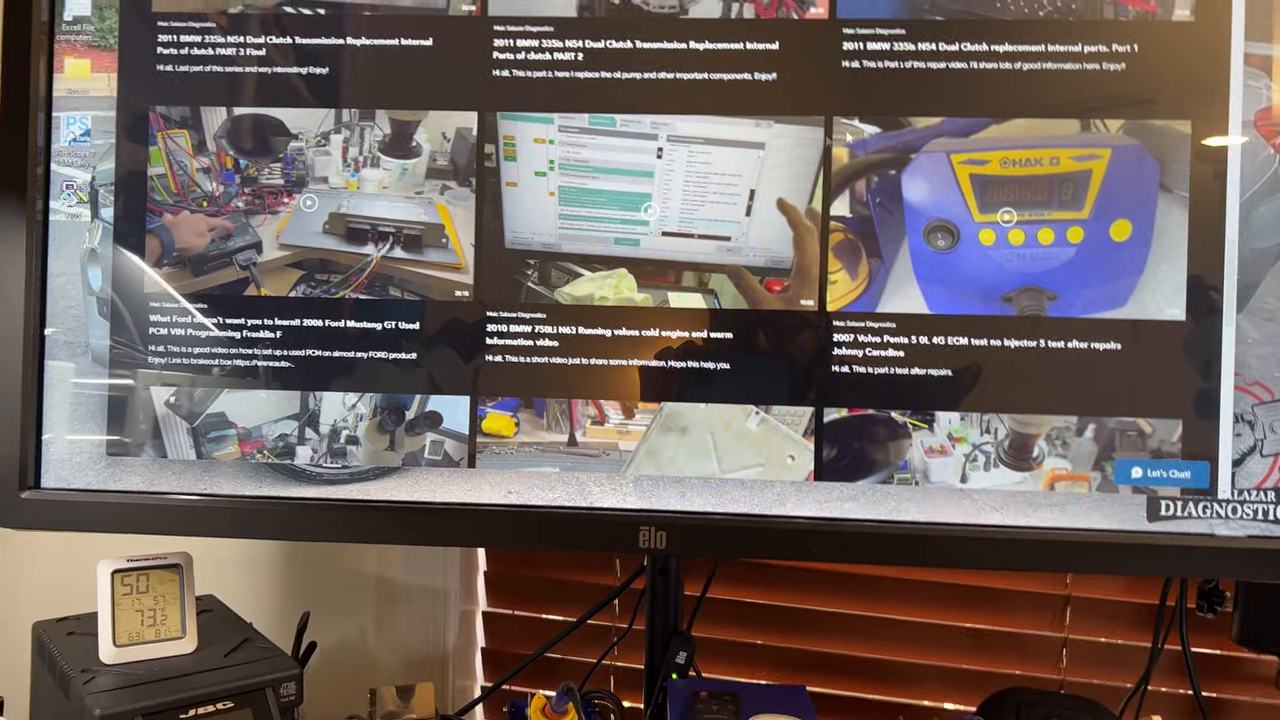
pyautogui.scroll(-3)
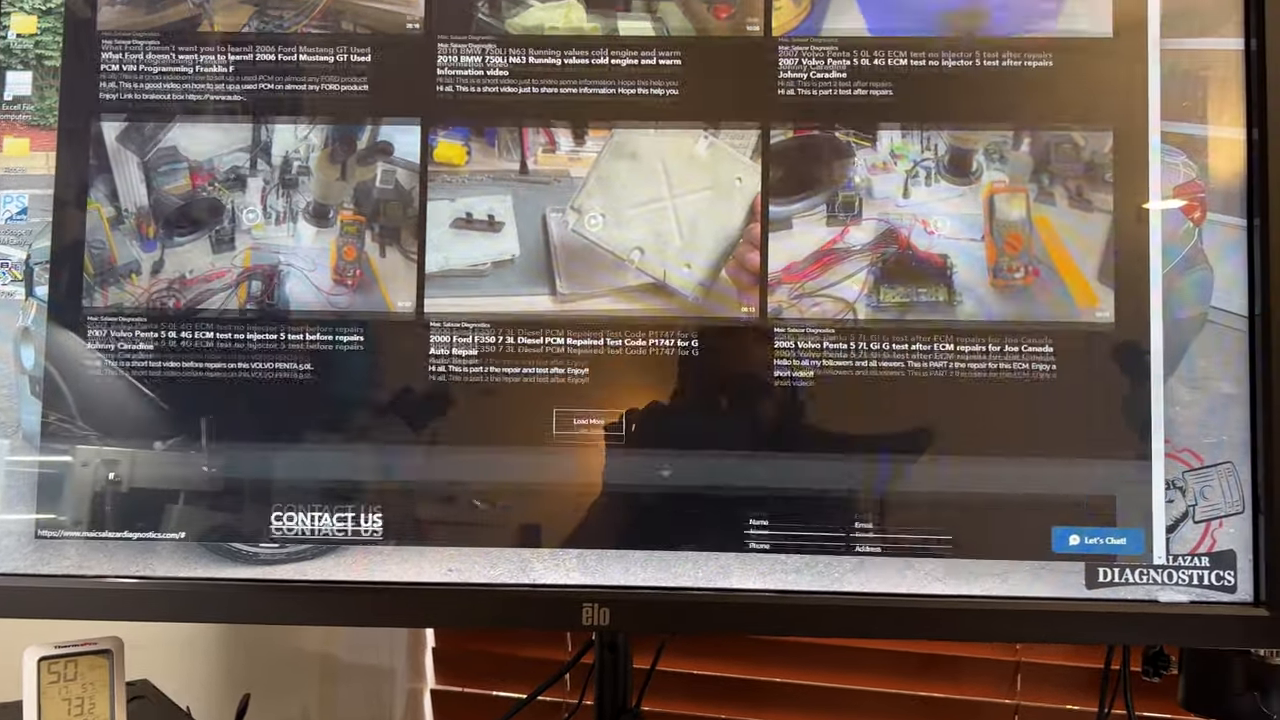
pyautogui.scroll(-3)
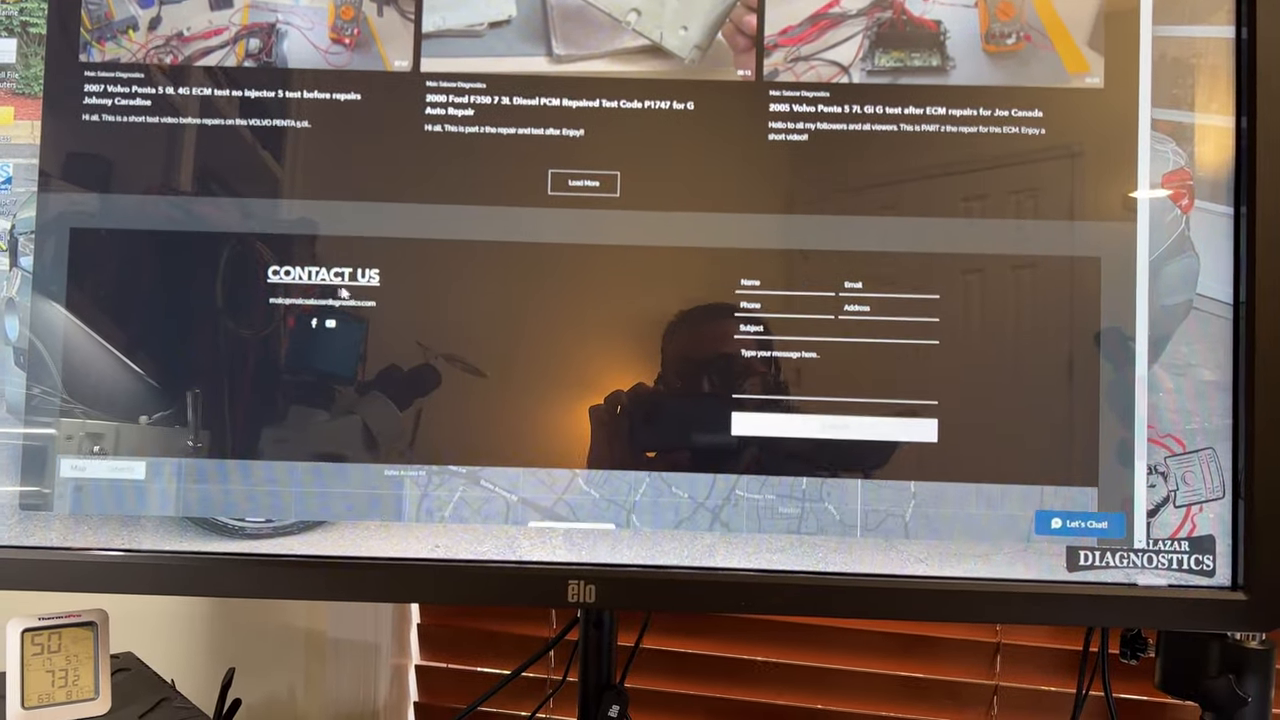
pyautogui.scroll(-3)
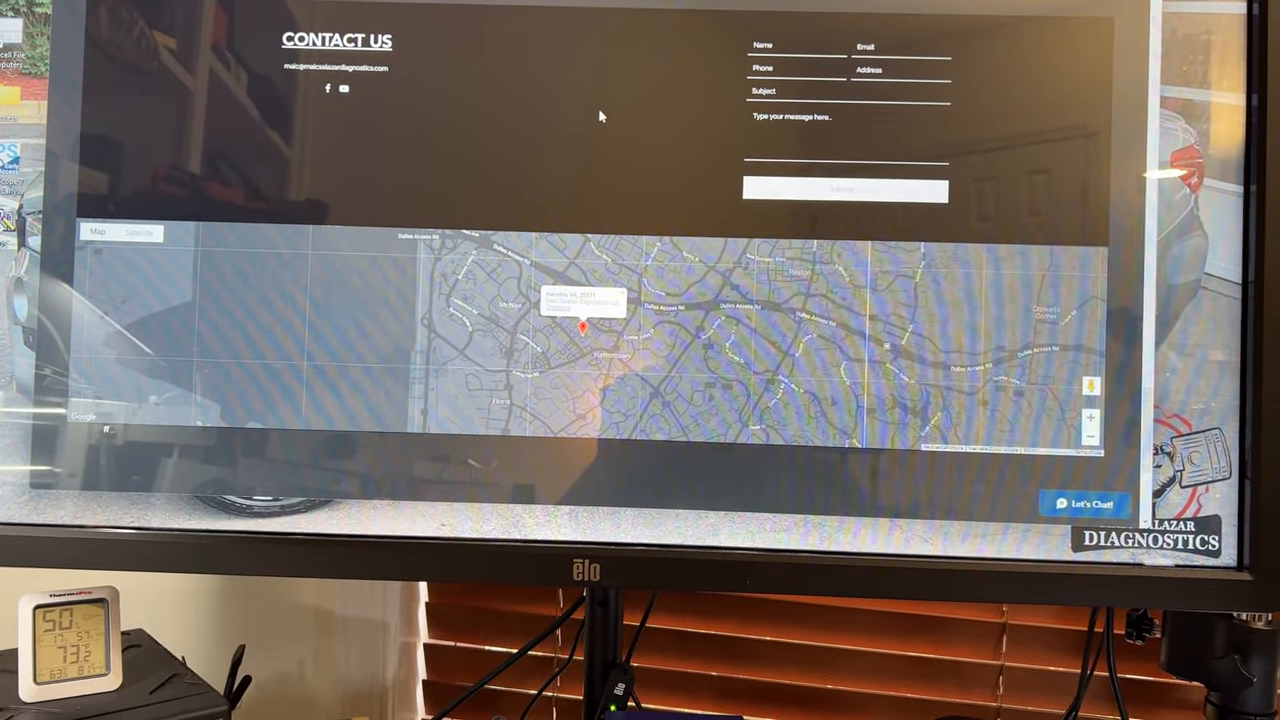
pyautogui.scroll(-3)
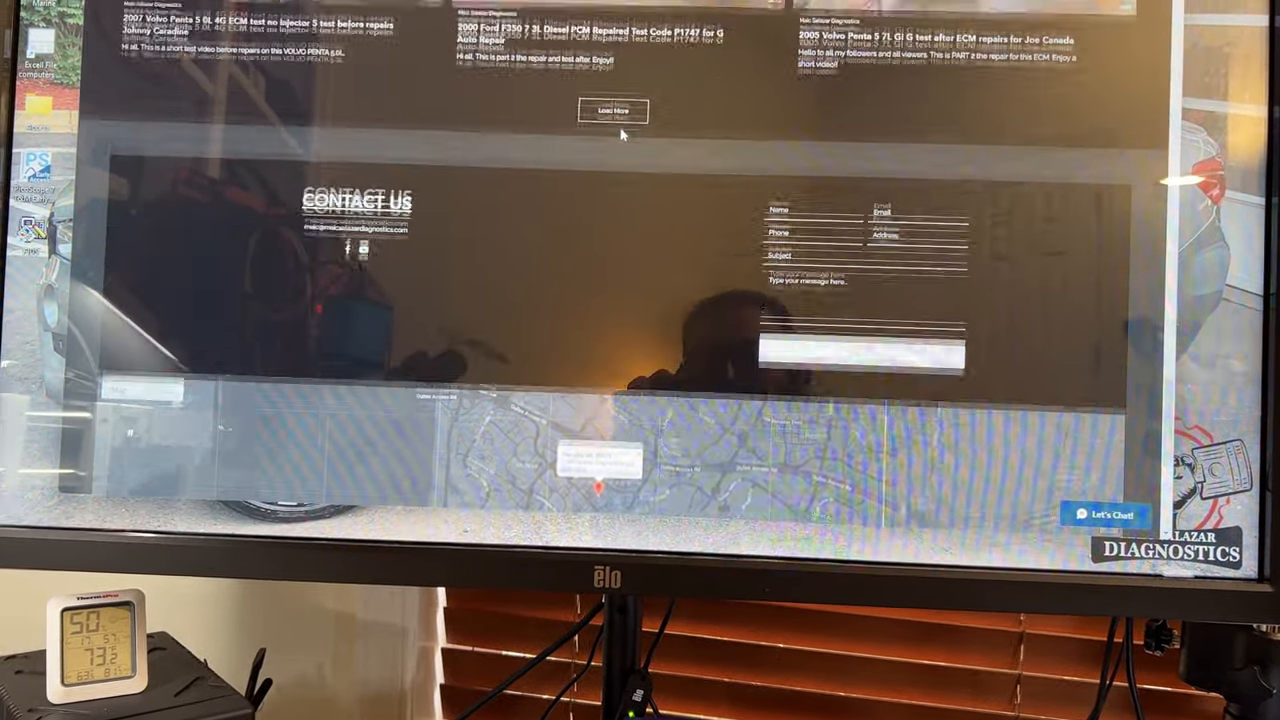
pyautogui.scroll(-3)
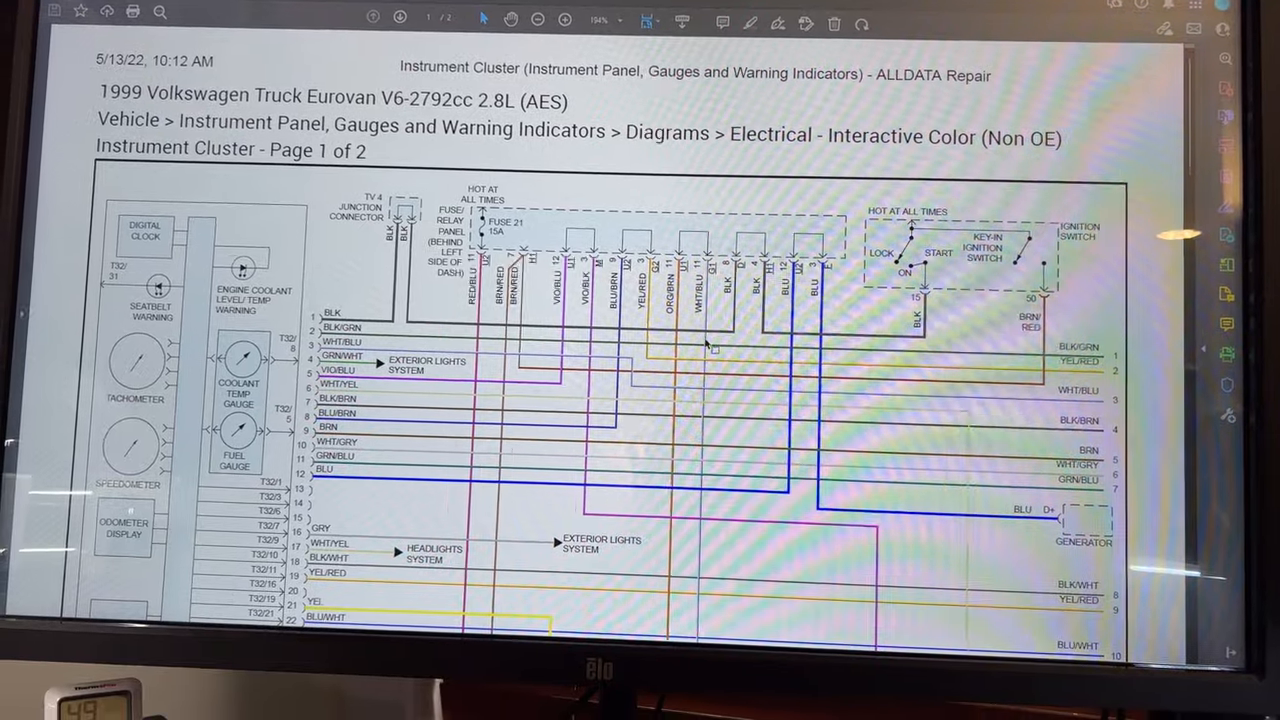
# Scroll the Eurovan cluster wiring diagram, then open the 26-pin connector pin-outs PDF in Acrobat.
pyautogui.scroll(-3)
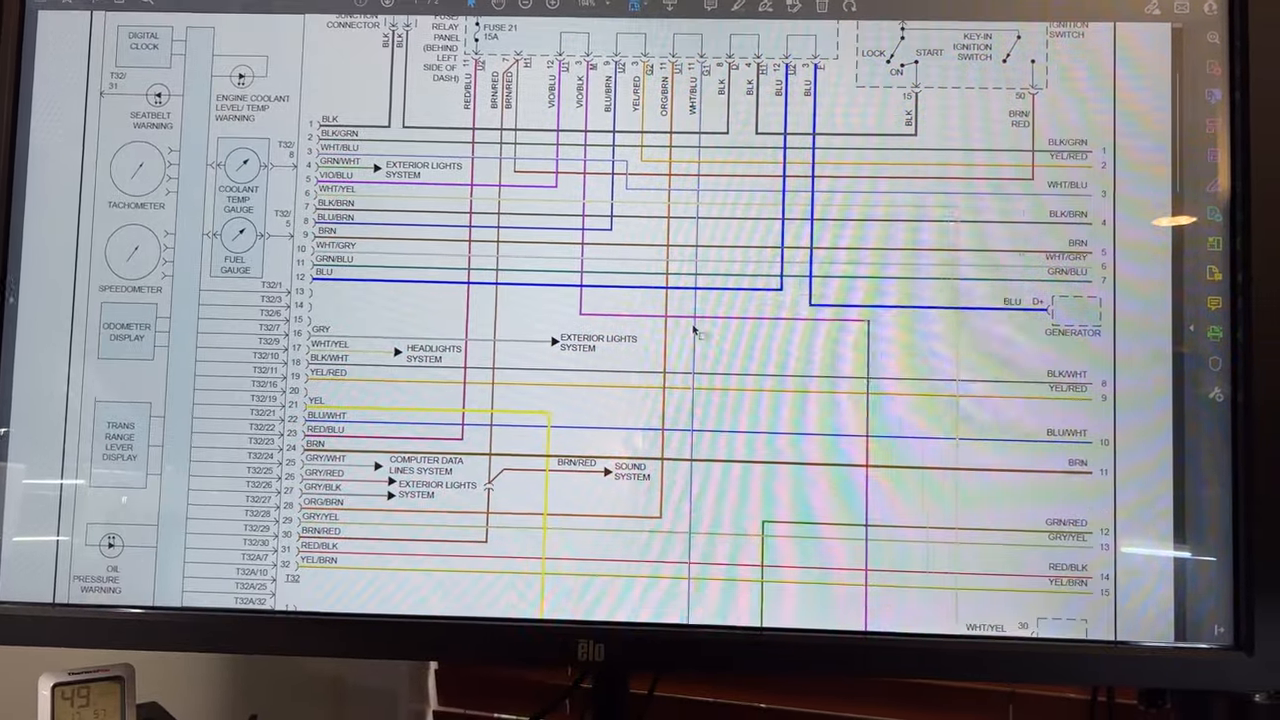
pyautogui.scroll(-3)
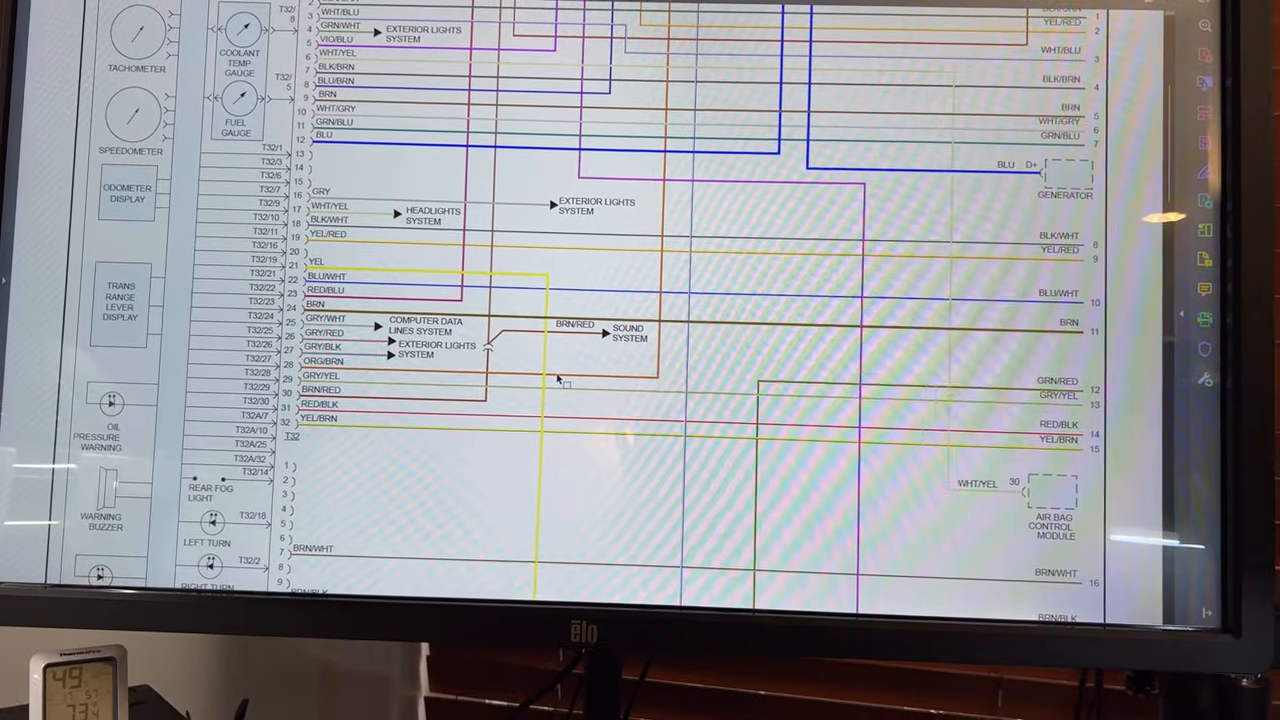
pyautogui.scroll(-3)
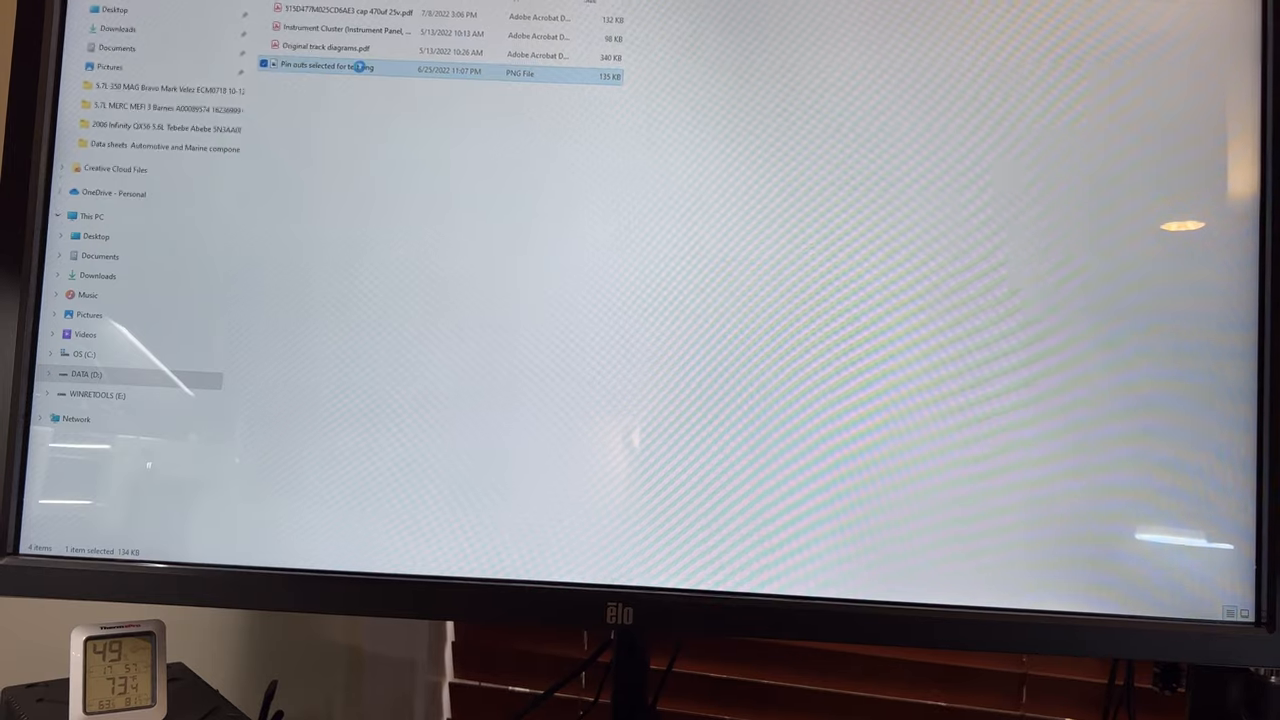
pyautogui.doubleClick(328, 68)
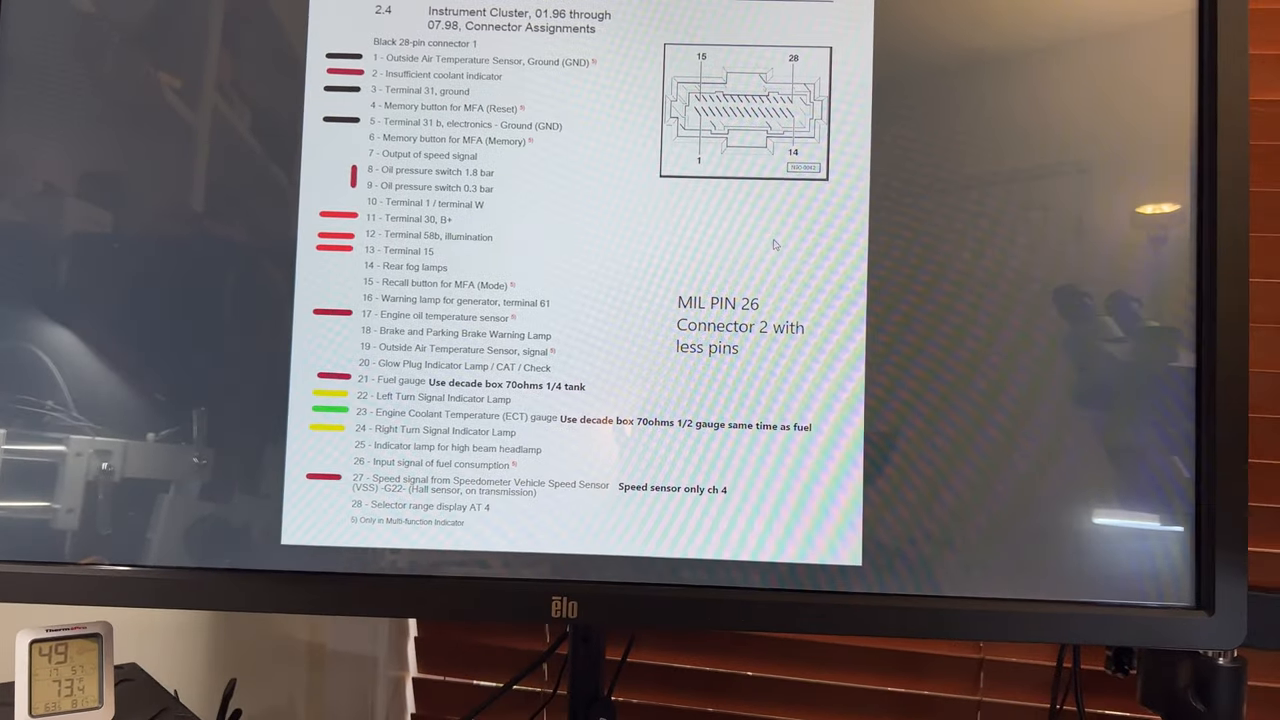